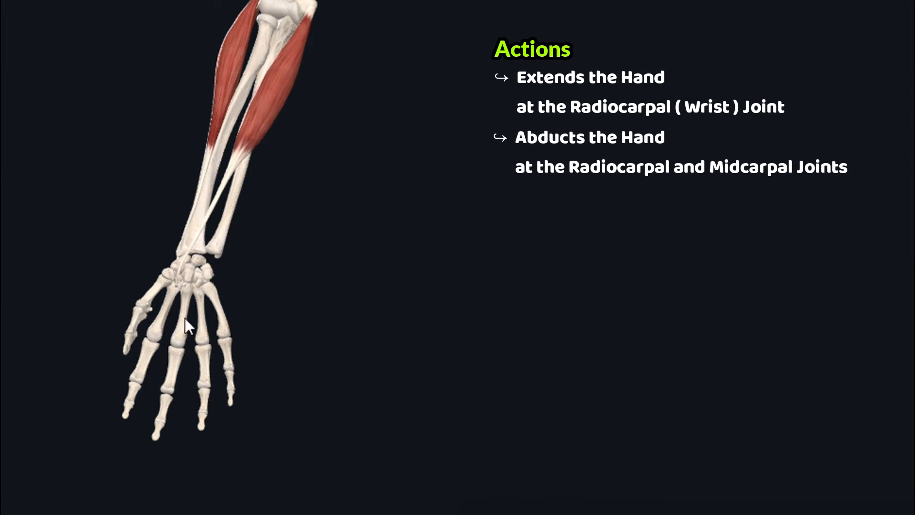
pyautogui.moveTo(193, 280)
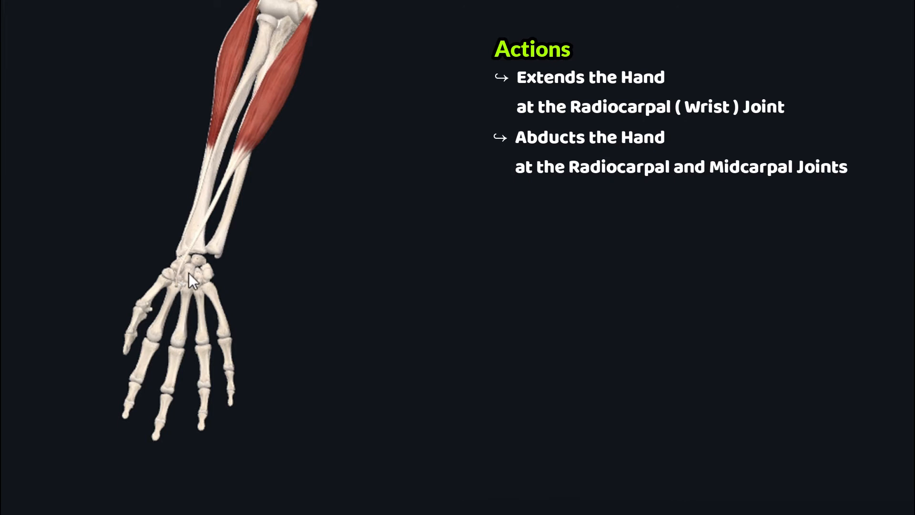
pyautogui.moveTo(182, 293)
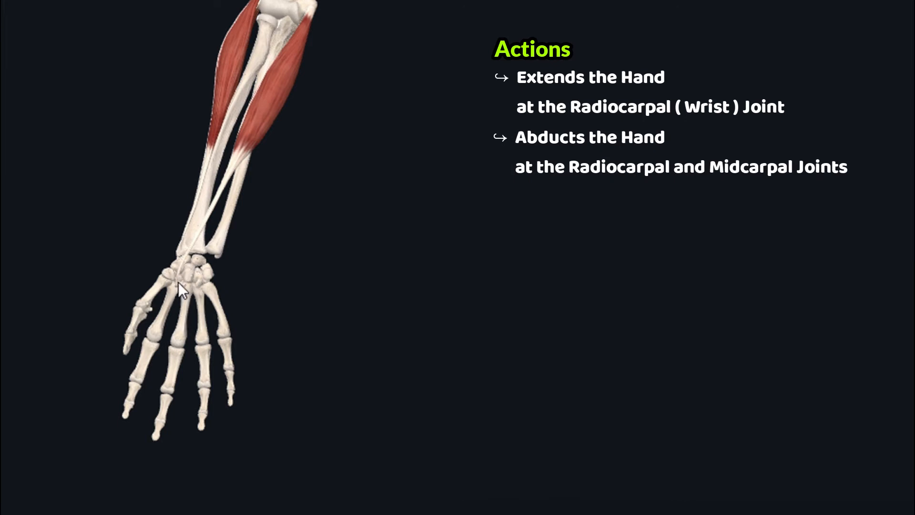